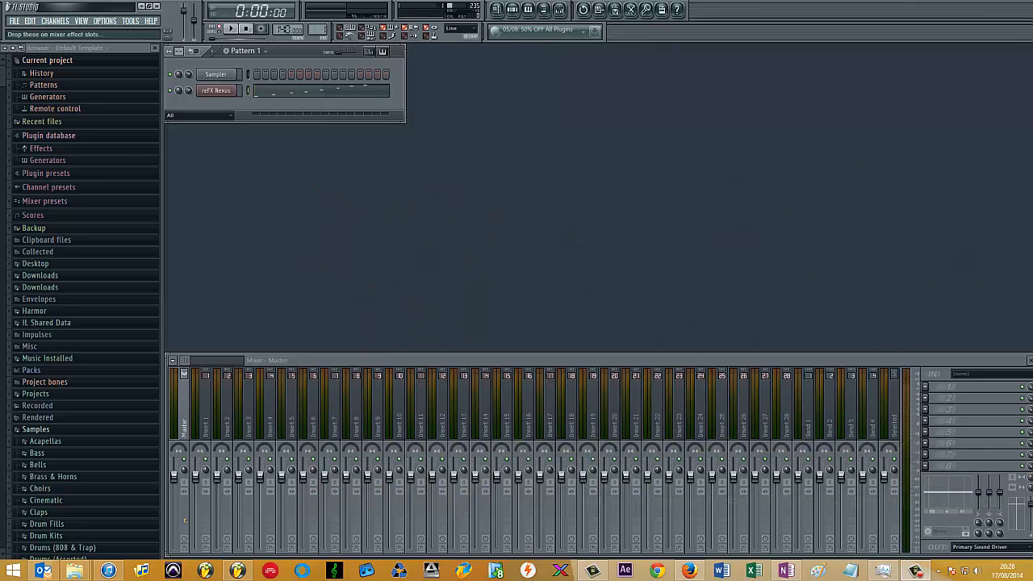
mouse_move(516, 252)
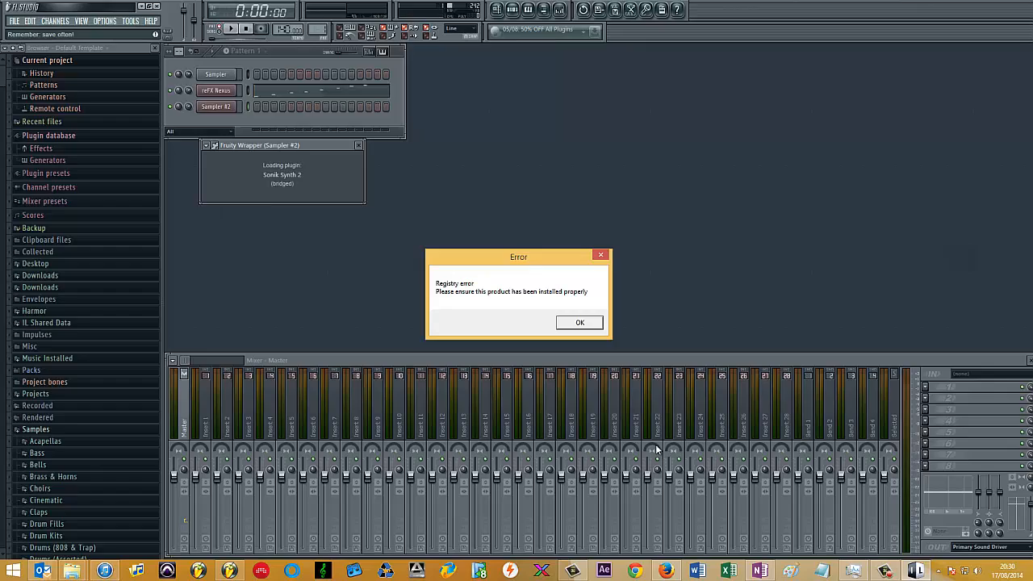
- Load Sonic Synth 2 into a new channel, triggering the Fruity Wrapper registry error
click(580, 323)
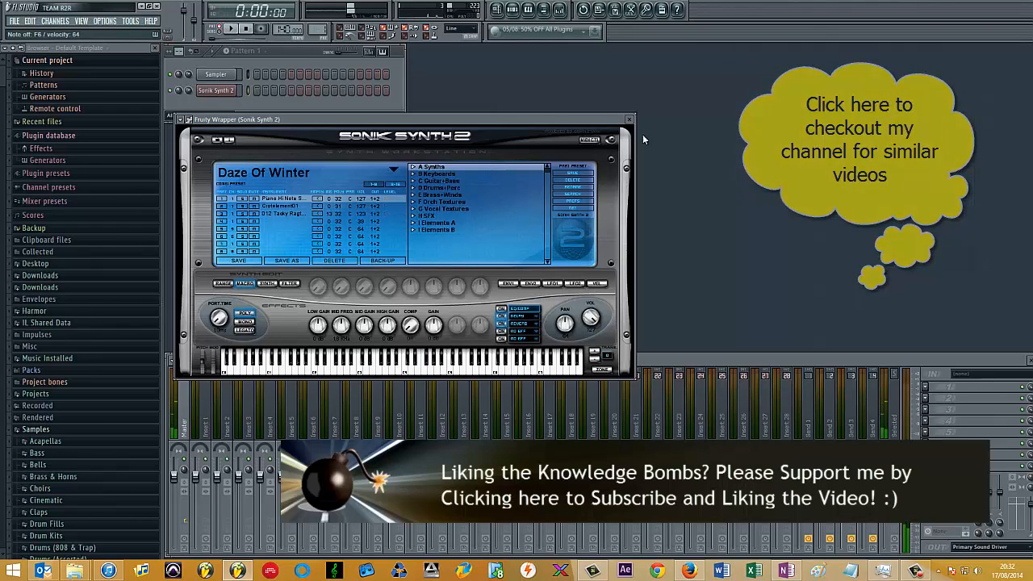
- Close the Sonic Synth 2 window and bring up FL Studio's taskbar launch options
click(629, 119)
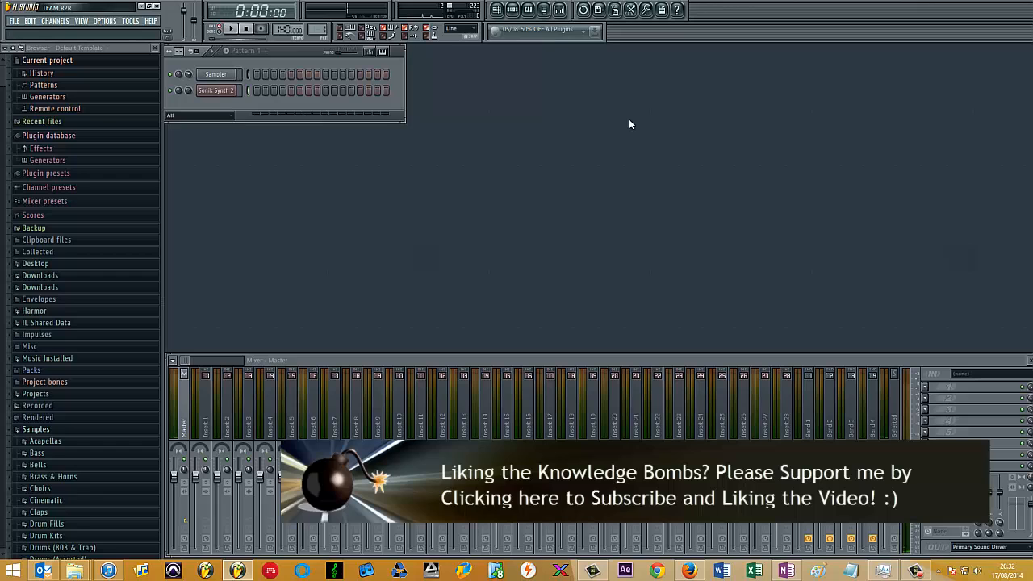
right_click(237, 572)
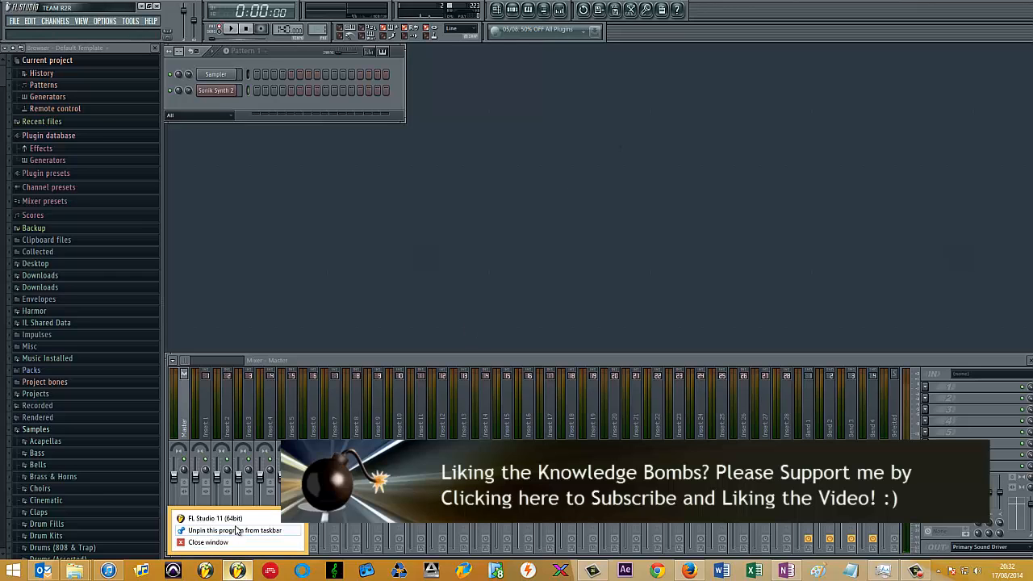
mouse_move(234, 519)
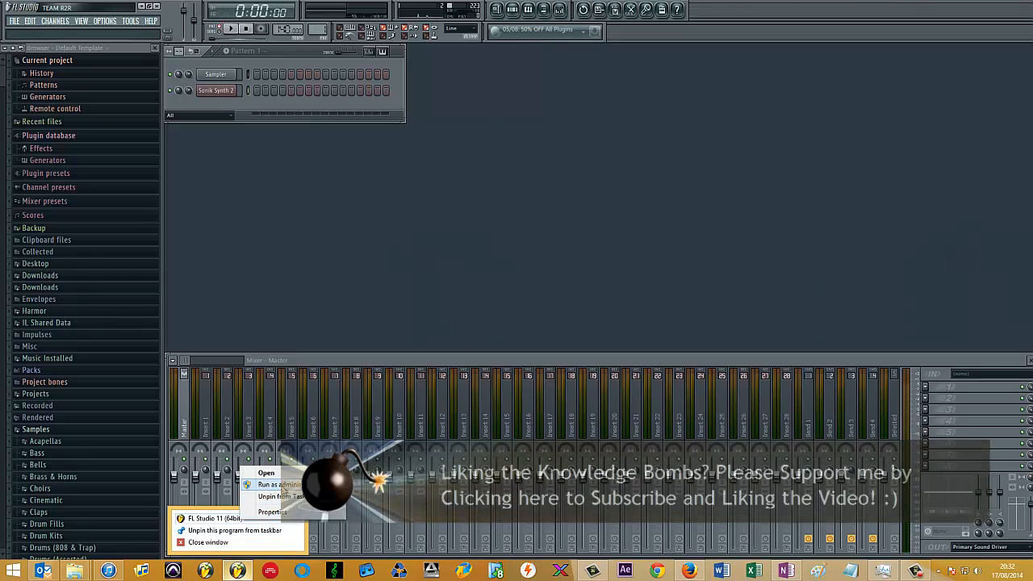